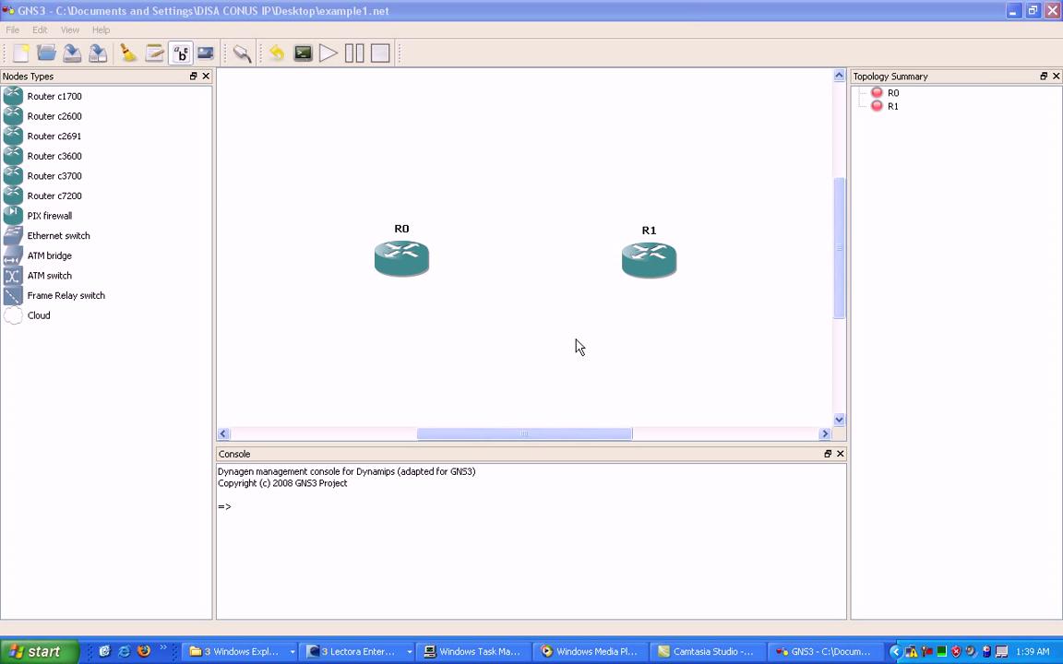
# Step: Start a Telnet console session to router R0 from its context menu
pyautogui.rightClick(403, 258)
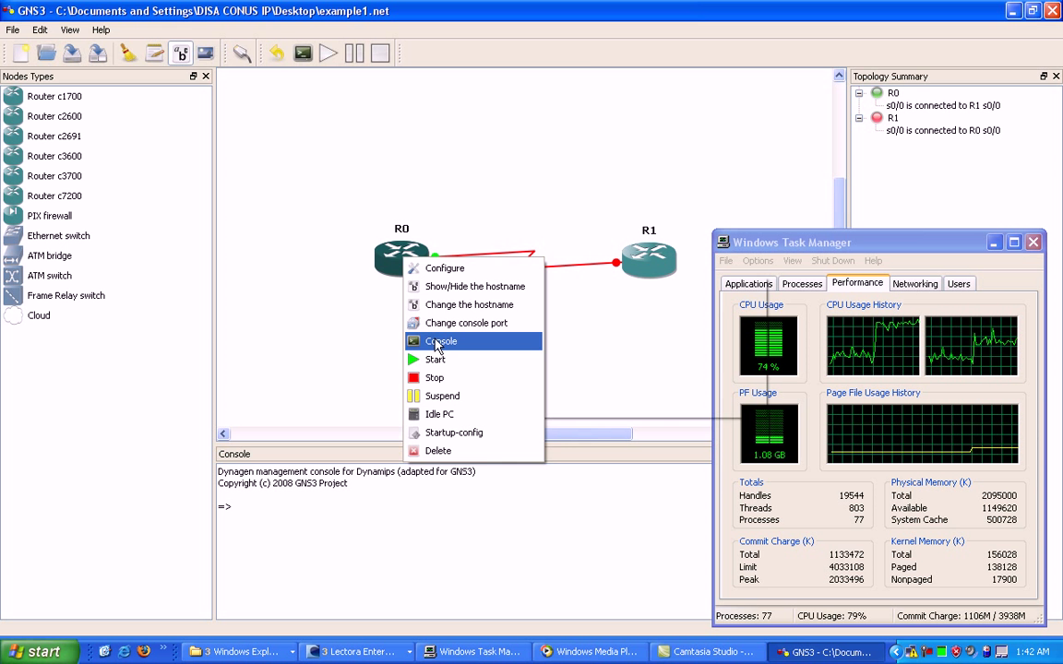
pyautogui.click(441, 340)
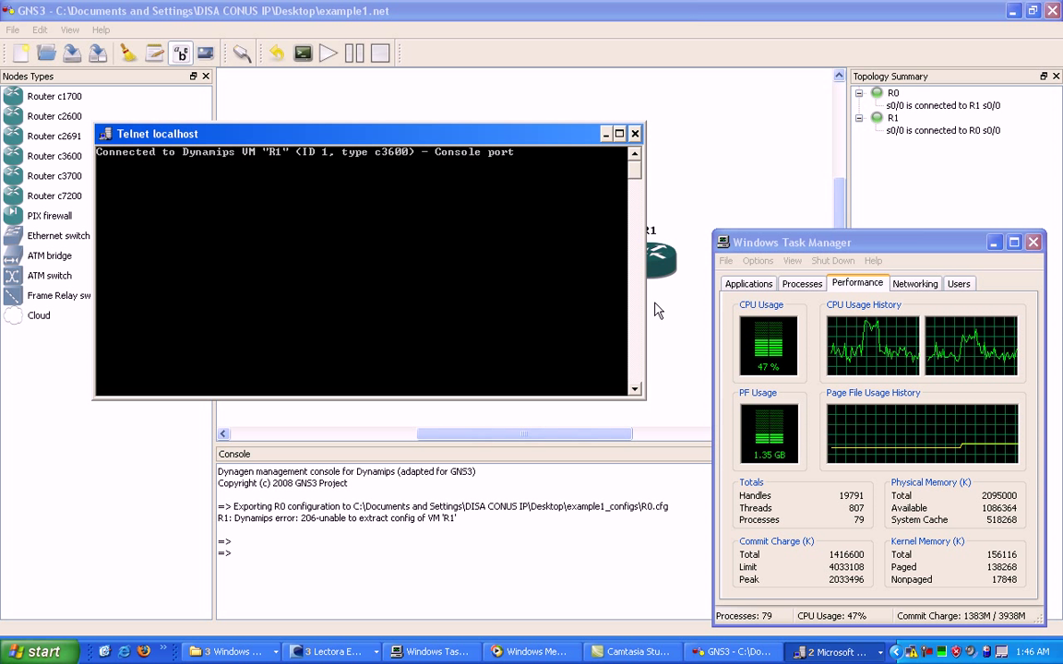
# Step: Bring up router R1's context menu to reach its Console command
pyautogui.rightClick(649, 258)
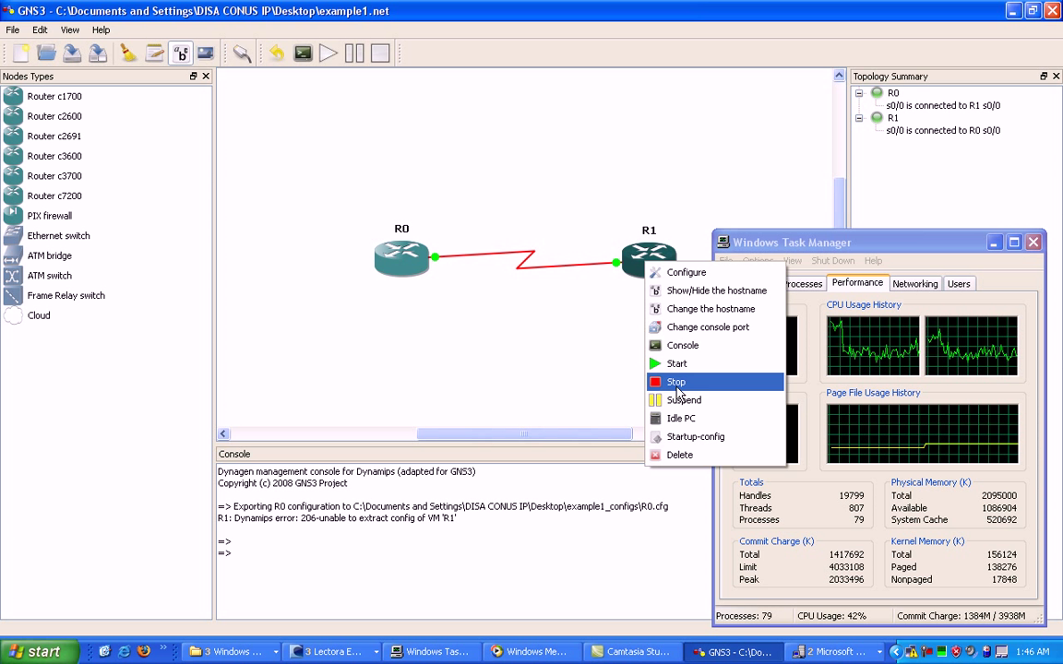